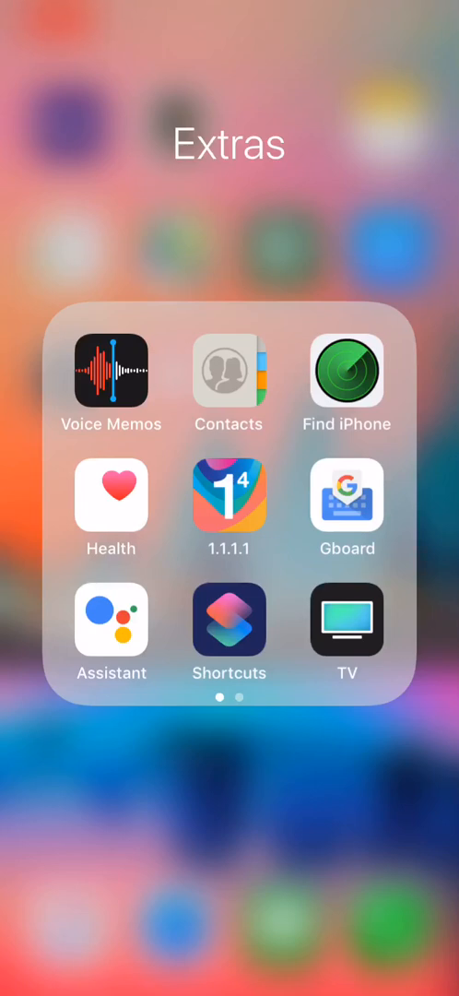
# Launch the Shortcuts app from the Extras folder on the Home Screen.
pyautogui.click(229, 619)
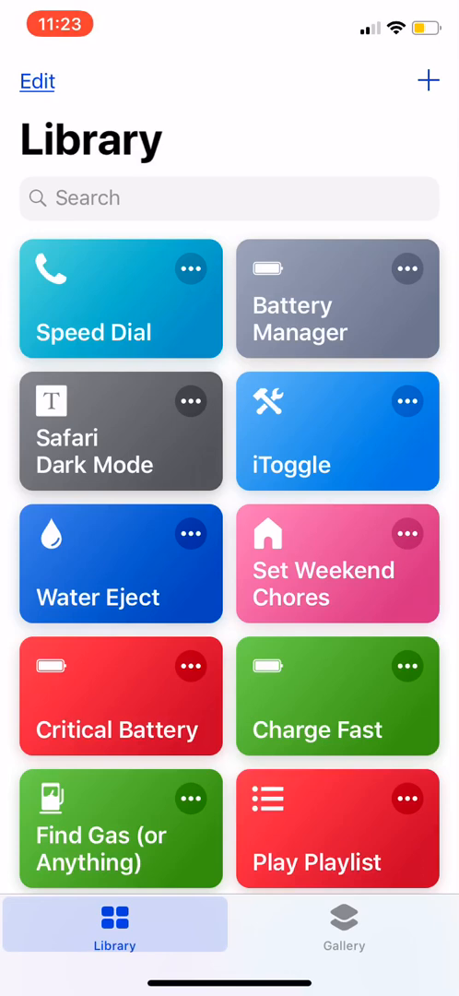
# Scroll the Library and run the iTweak shortcut to show its tweak menu.
pyautogui.scroll(-3)
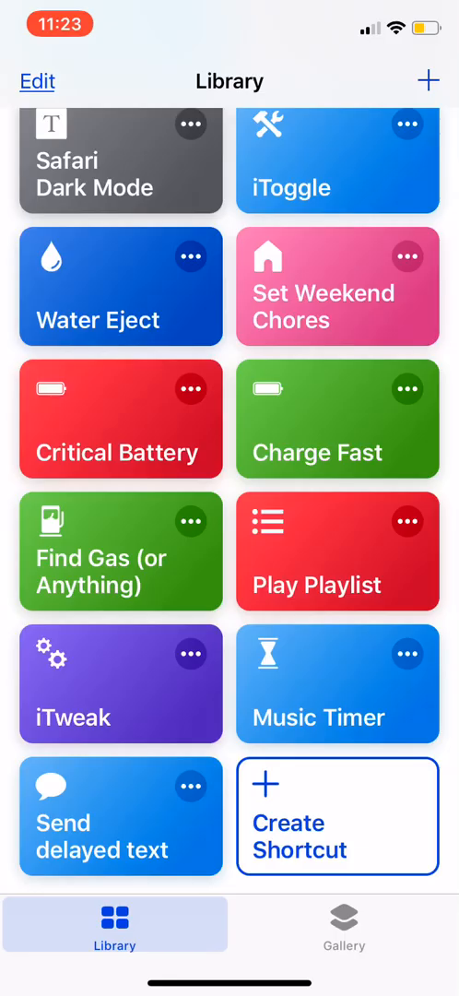
pyautogui.press('home')
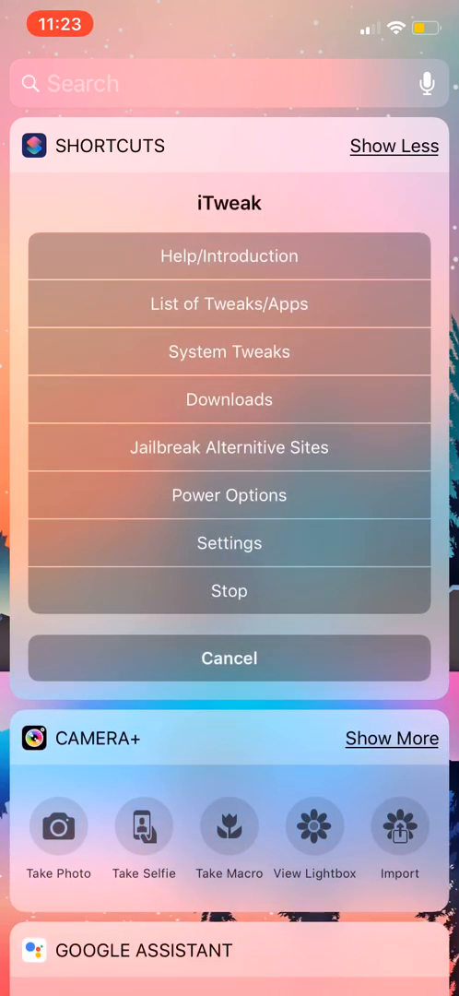
# Choose iTweak's iOS 12 beta option and confirm the Installer popup.
pyautogui.click(228, 400)
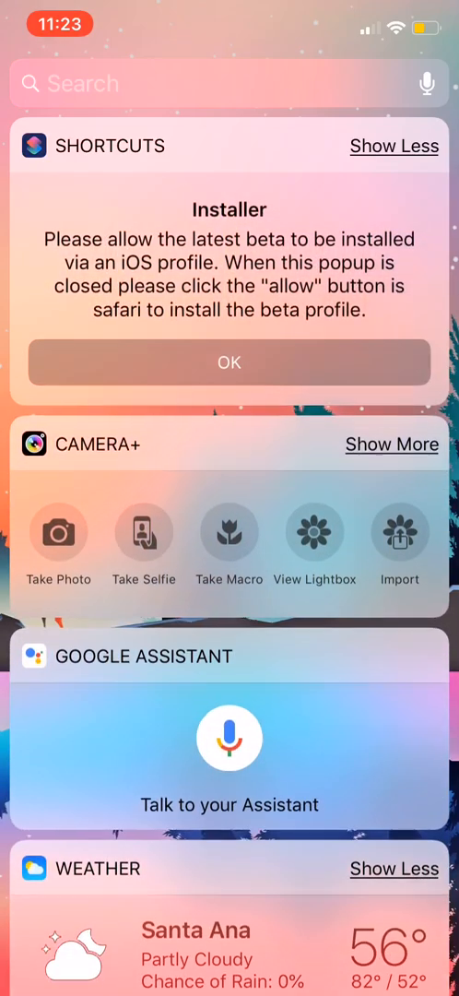
pyautogui.click(230, 362)
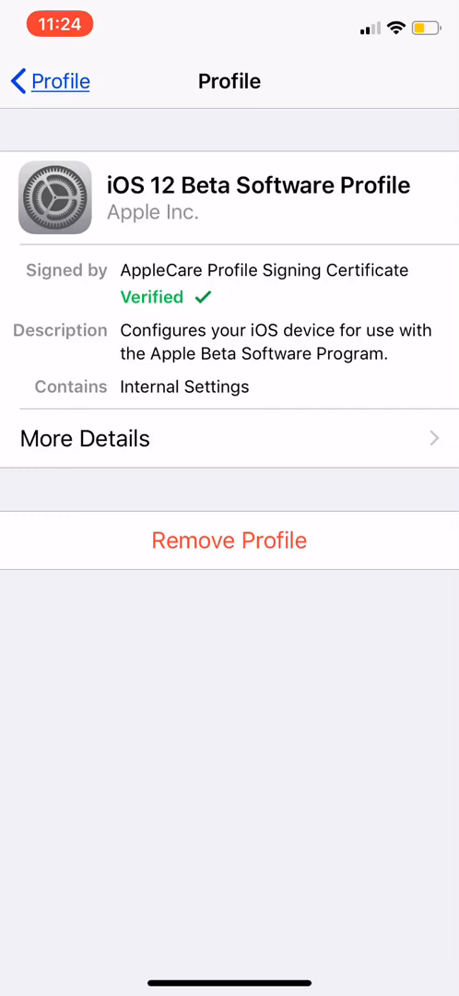
# Go back through Profile and General to Software Update, showing iOS 12.2 up to date.
pyautogui.click(44, 81)
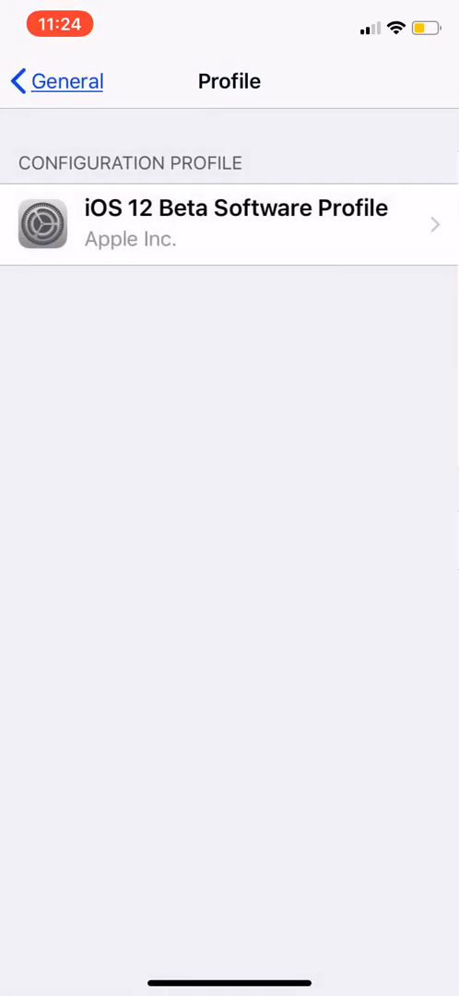
pyautogui.click(52, 81)
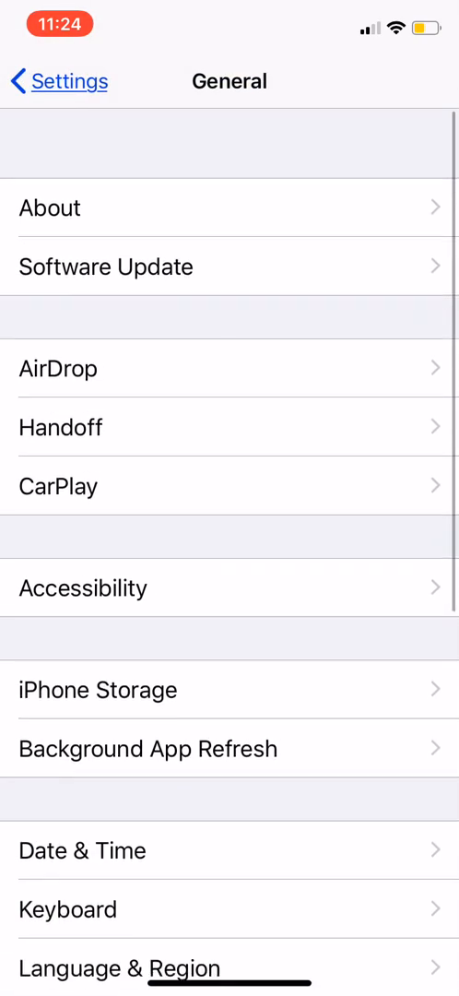
pyautogui.click(230, 267)
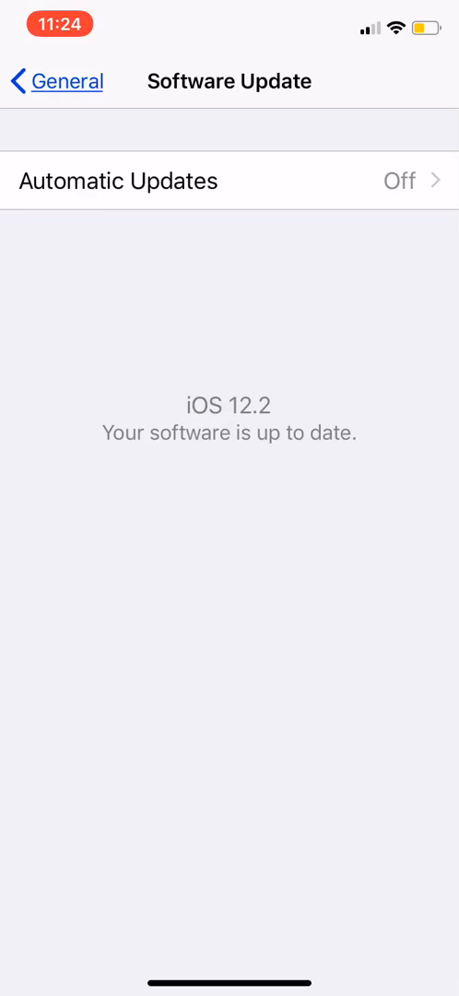